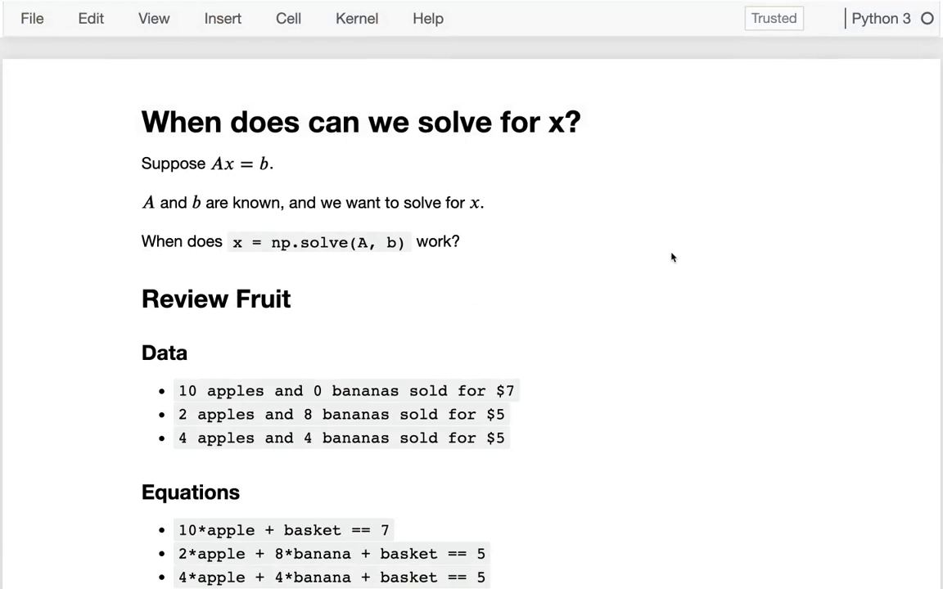
mouse_move(238, 241)
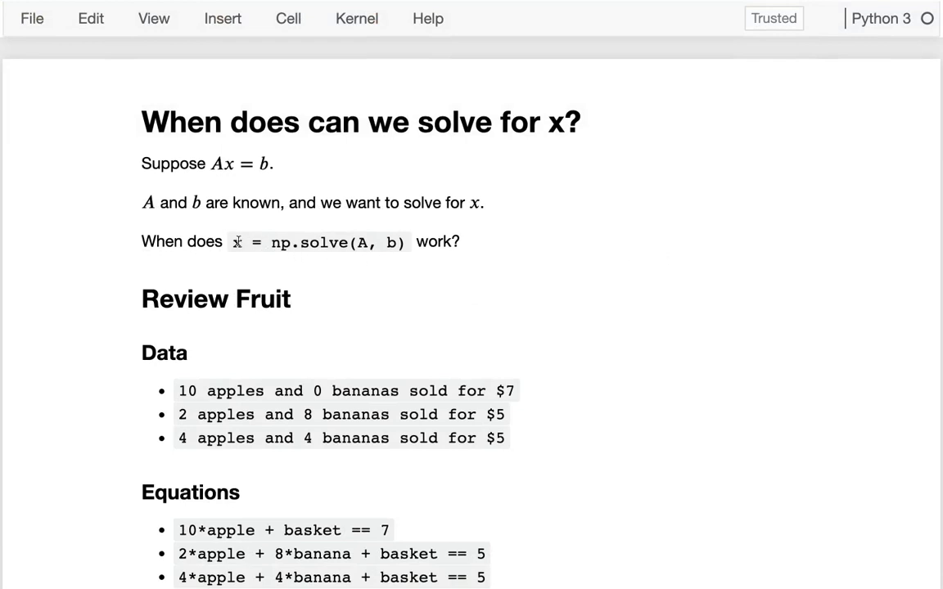
- Review the introductory notes, the np.solve(A, b) expression and the three equations
double_click(317, 242)
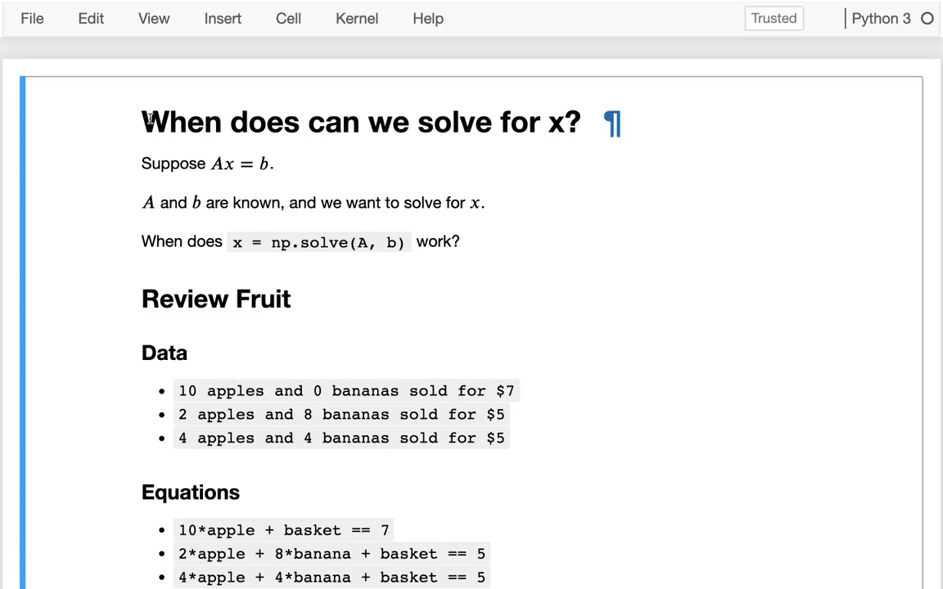
drag(141, 122, 565, 122)
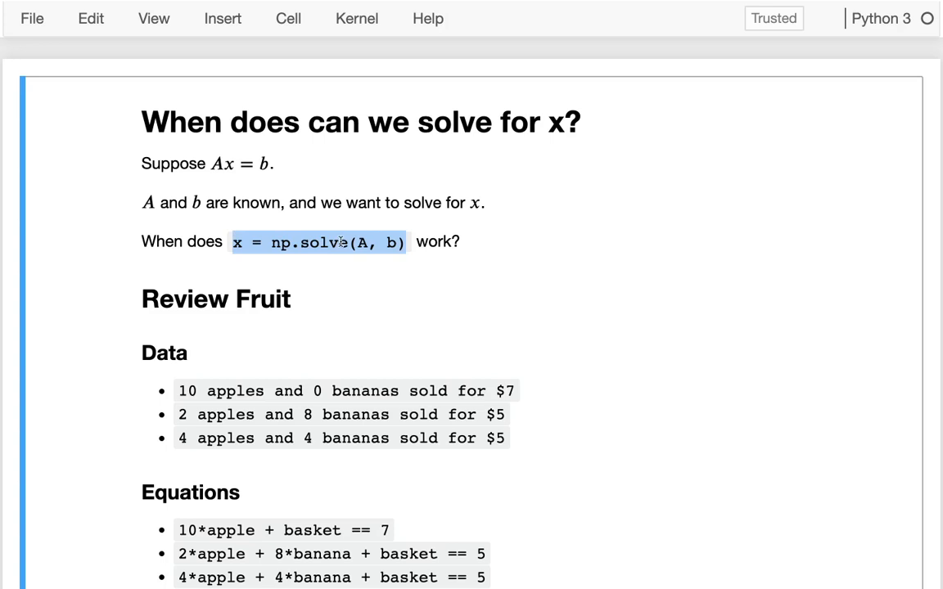
scroll(down, 3)
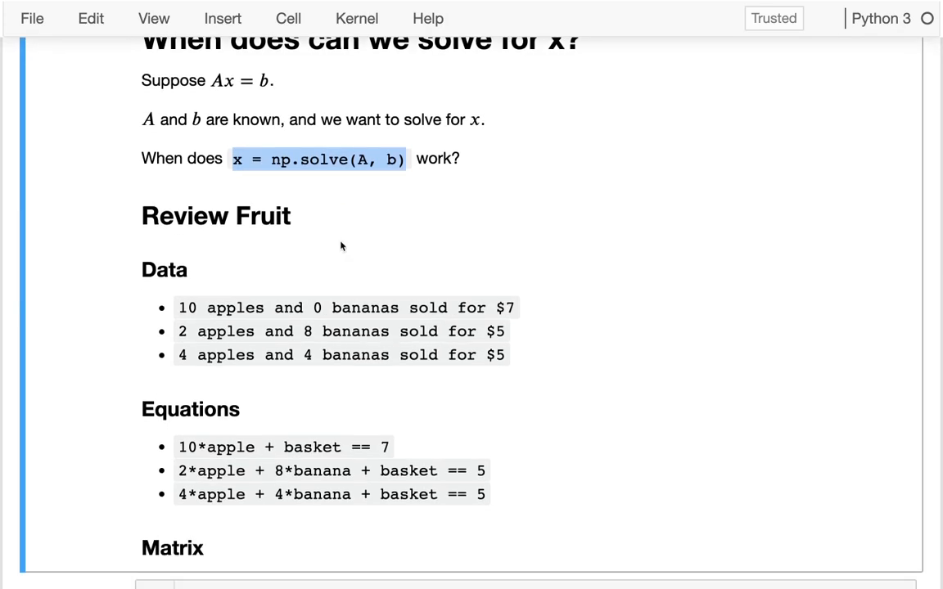
scroll(down, 3)
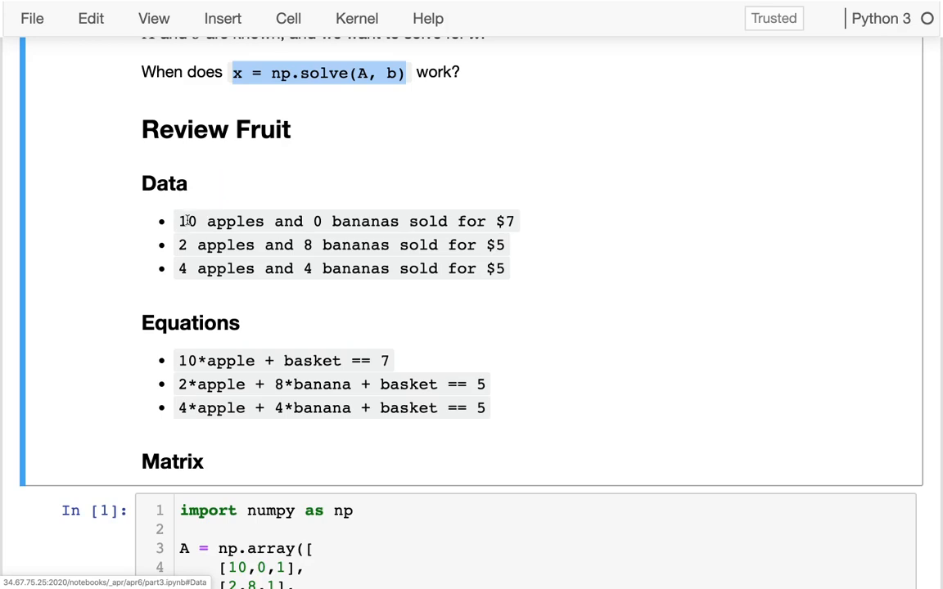
drag(177, 221, 505, 268)
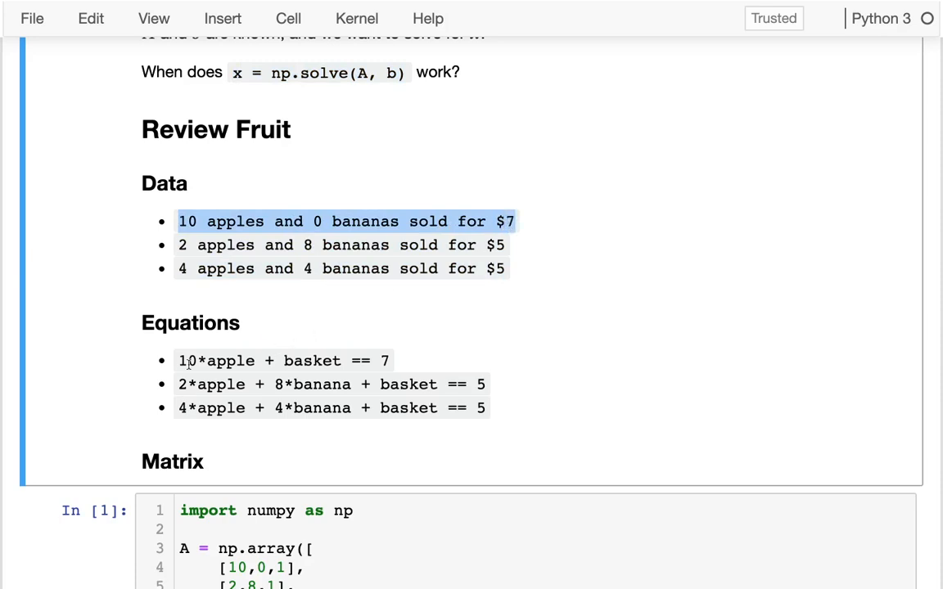
double_click(217, 361)
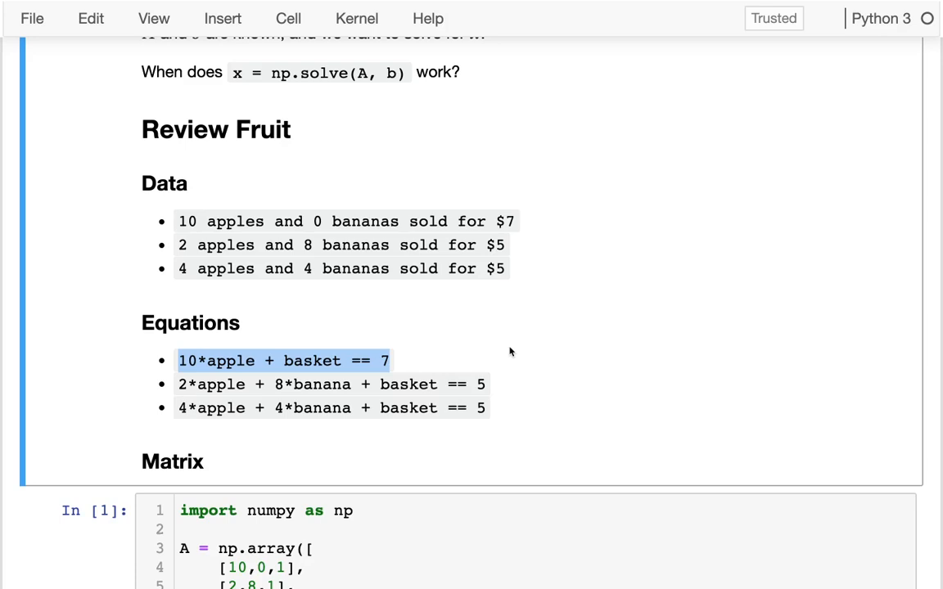
scroll(down, 3)
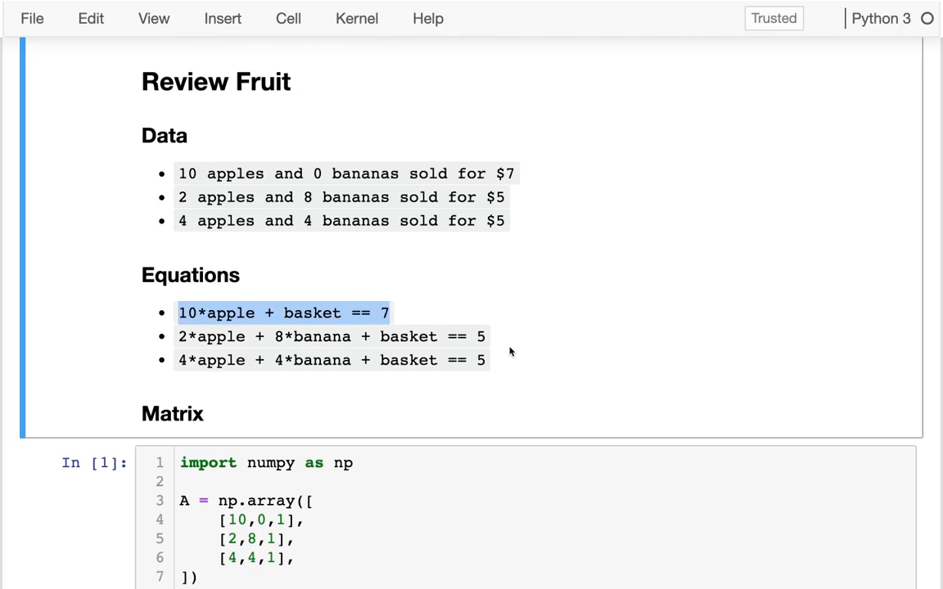
drag(405, 360, 485, 360)
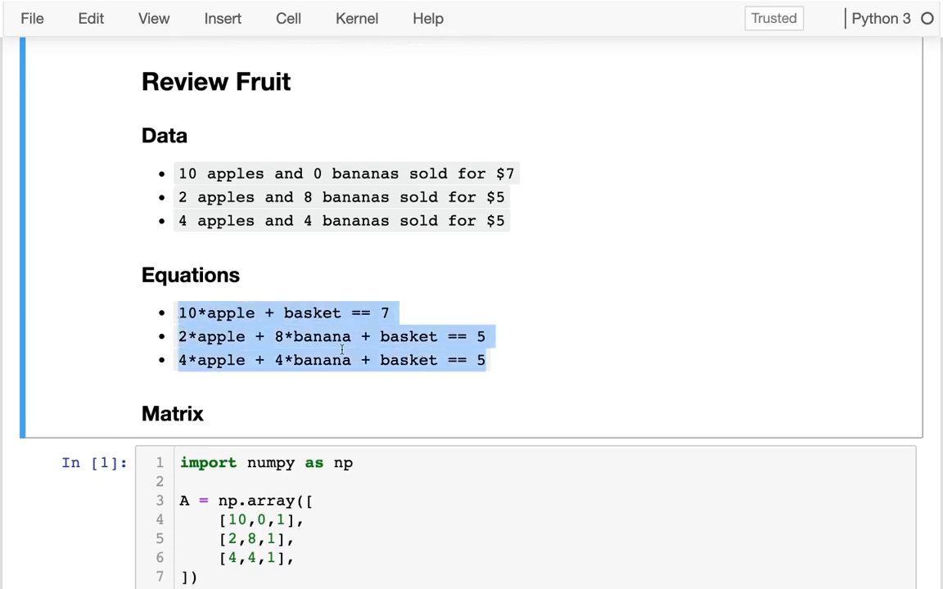
- Inspect the coefficient 4, the b values 7,5,5 and solved output, then rerun the cell
click(180, 313)
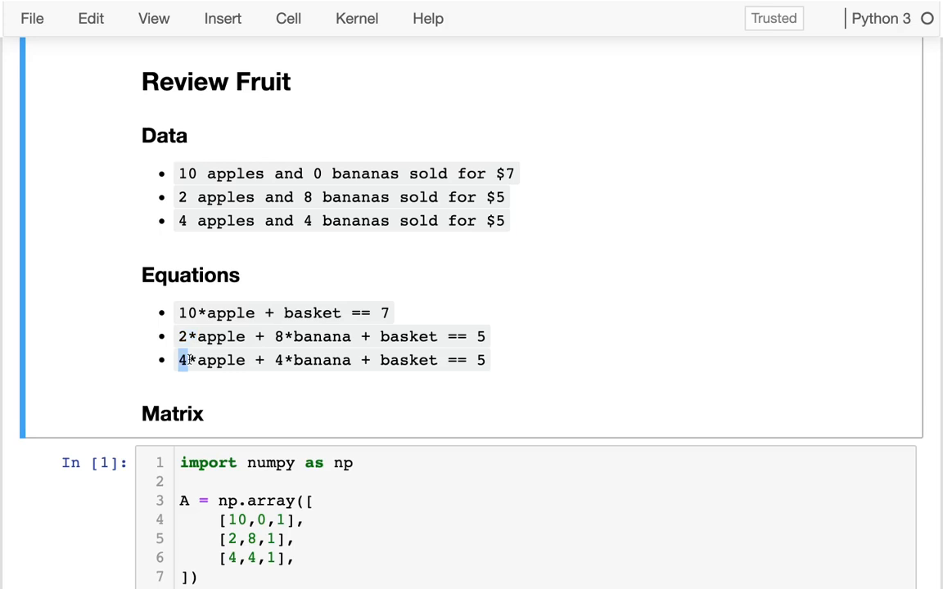
mouse_move(222, 334)
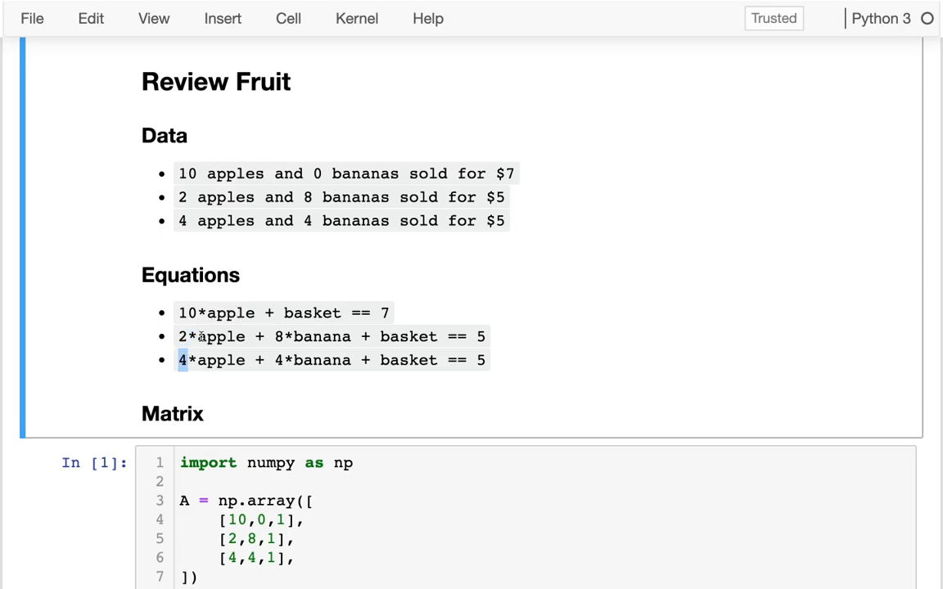
double_click(319, 337)
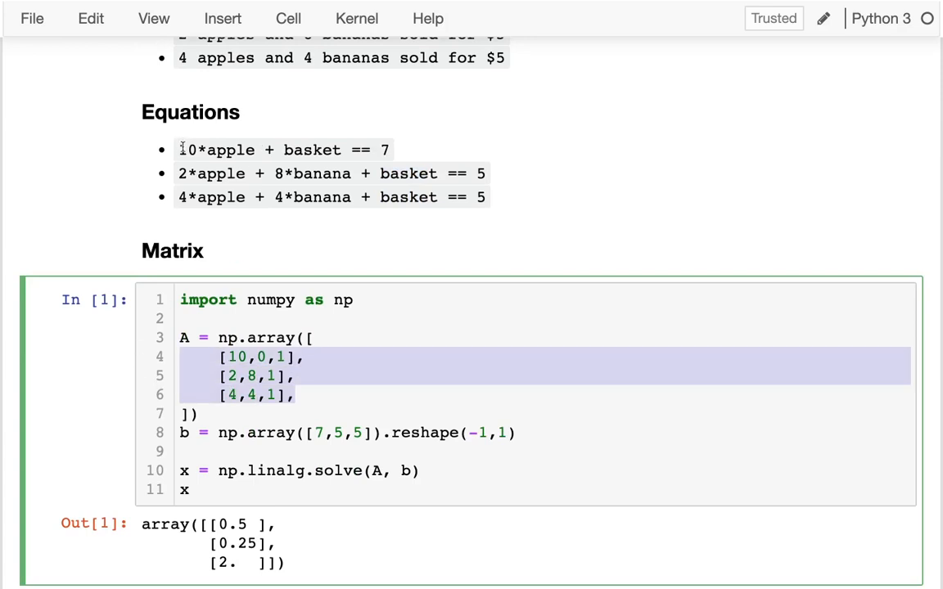
double_click(311, 150)
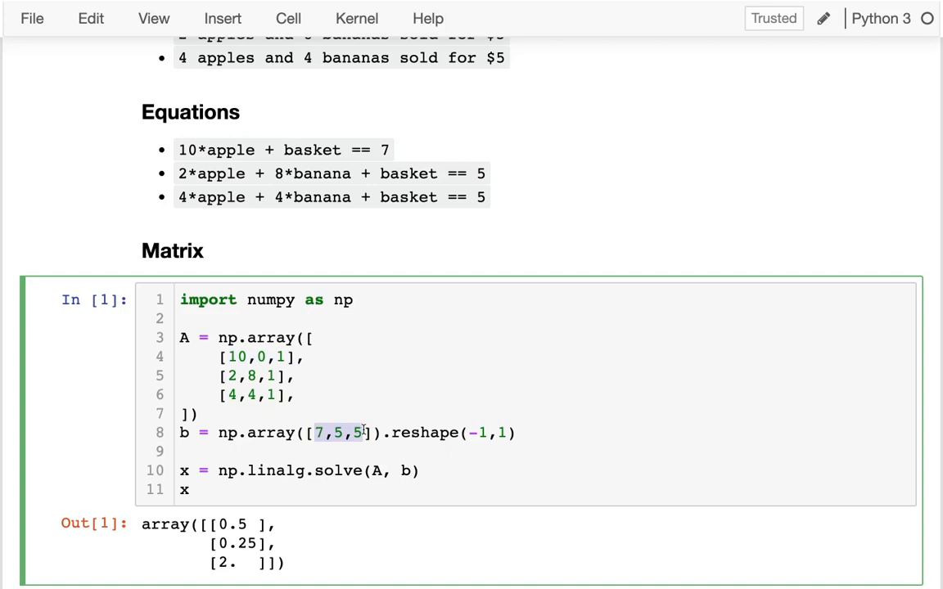
scroll(down, 3)
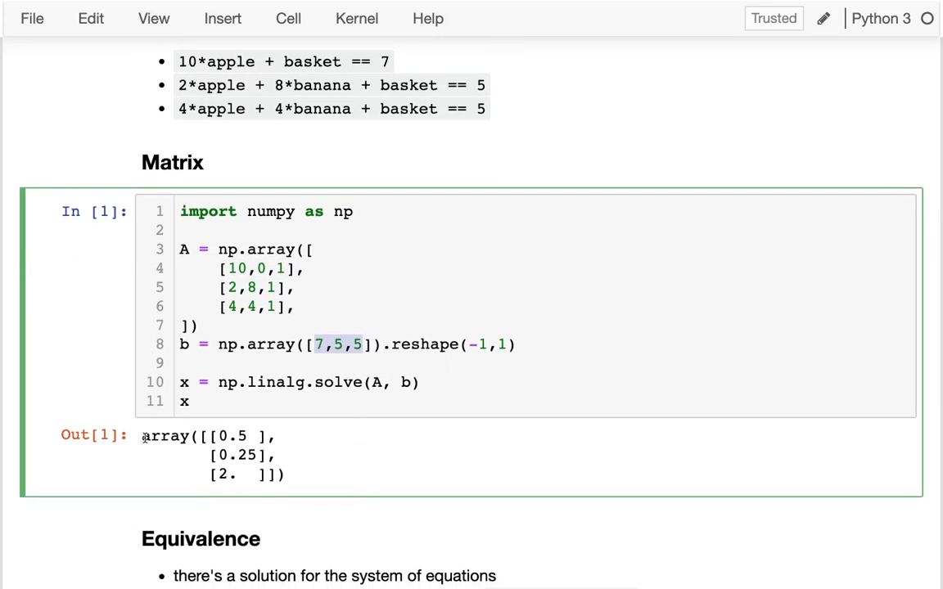
double_click(230, 435)
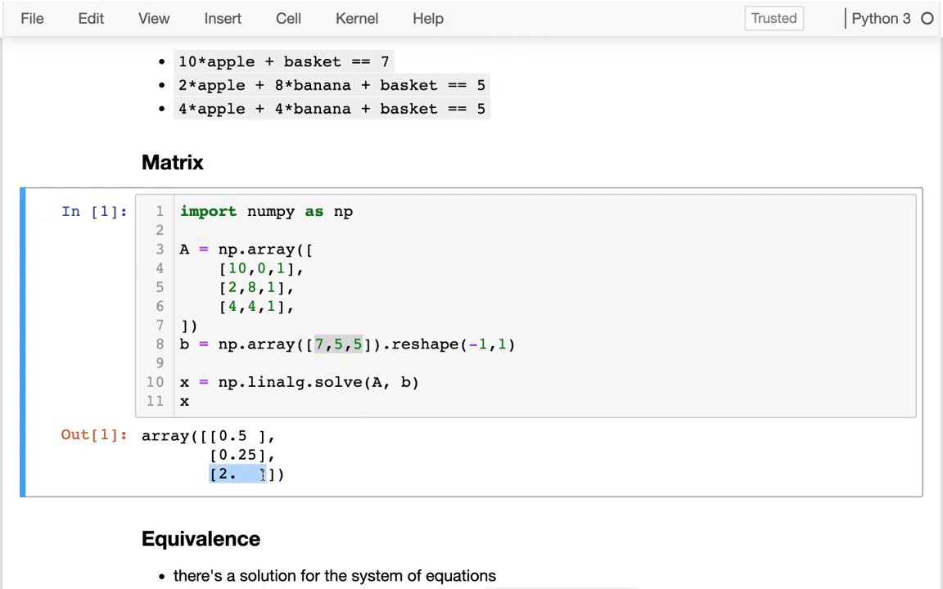
scroll(down, 3)
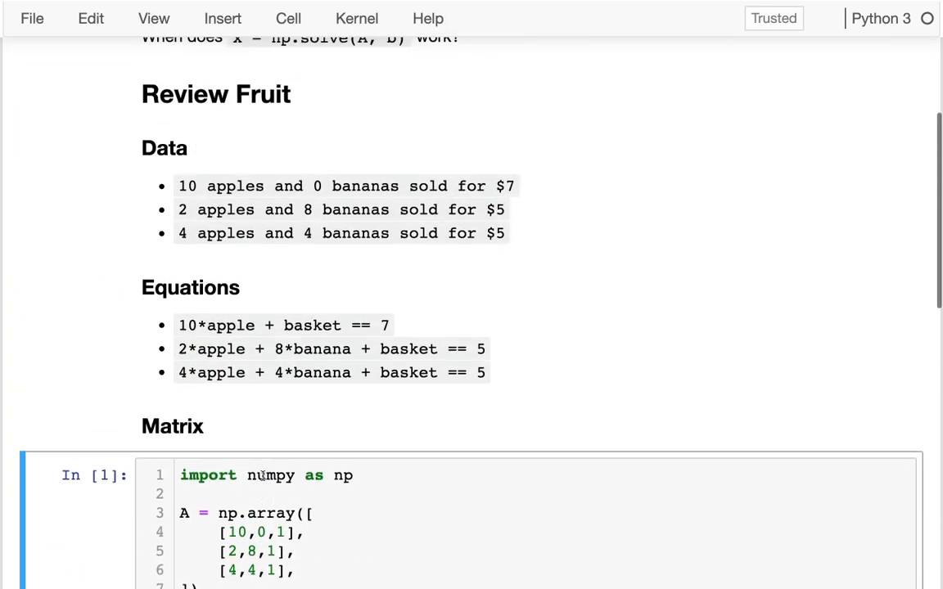
key(shift+enter)
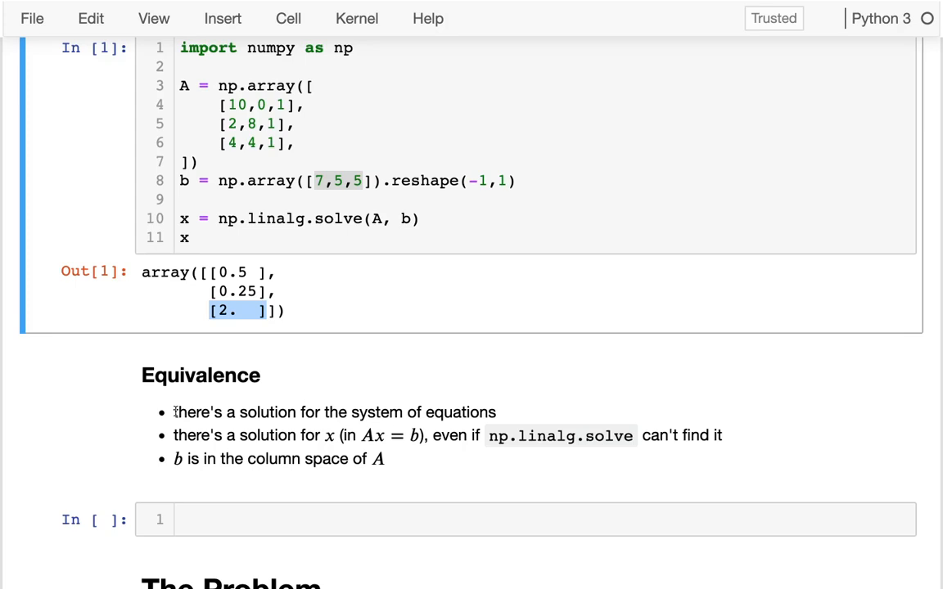
mouse_move(327, 434)
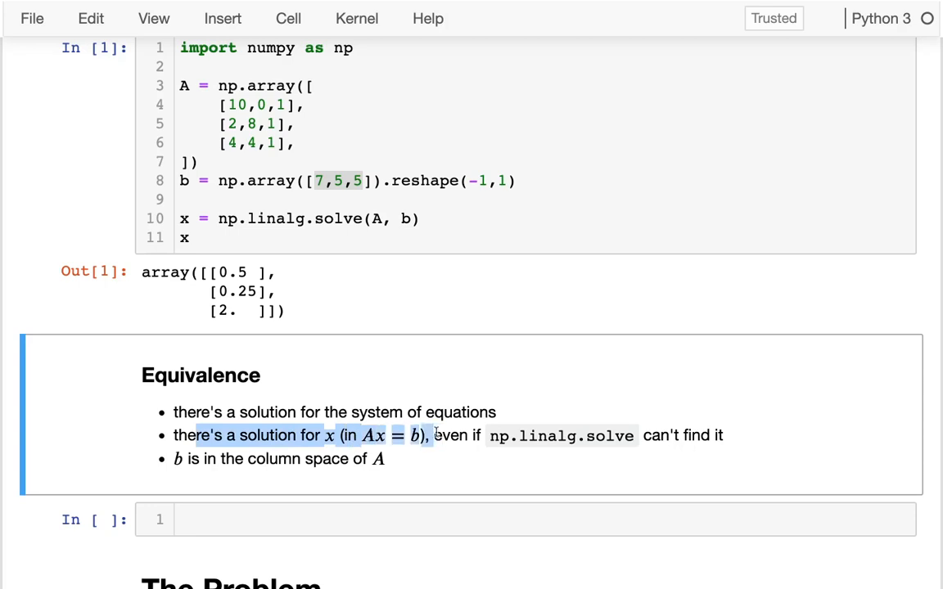
mouse_move(160, 463)
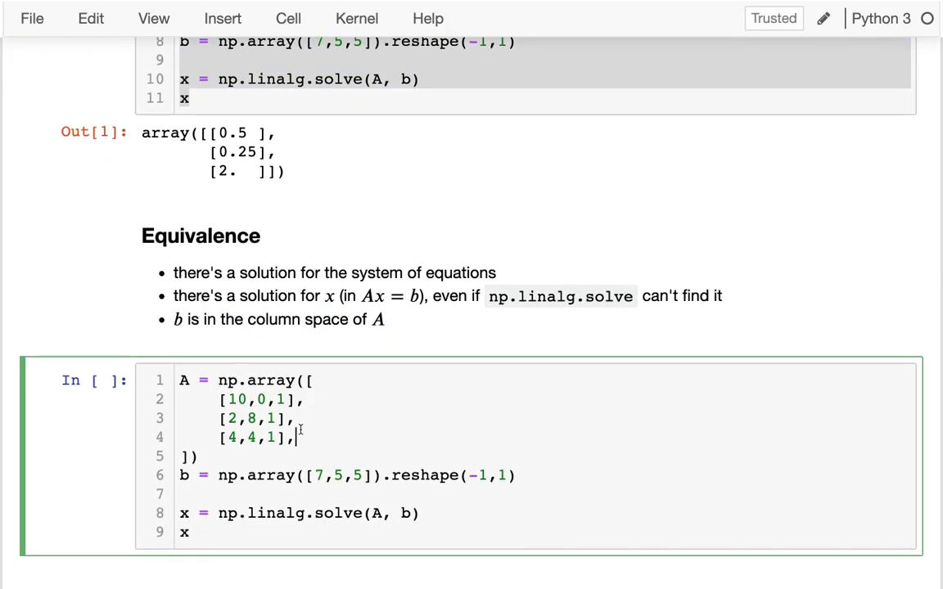
- Add a fourth row [10,4,1] to matrix A and remove a mistyped digit in b
key(enter)
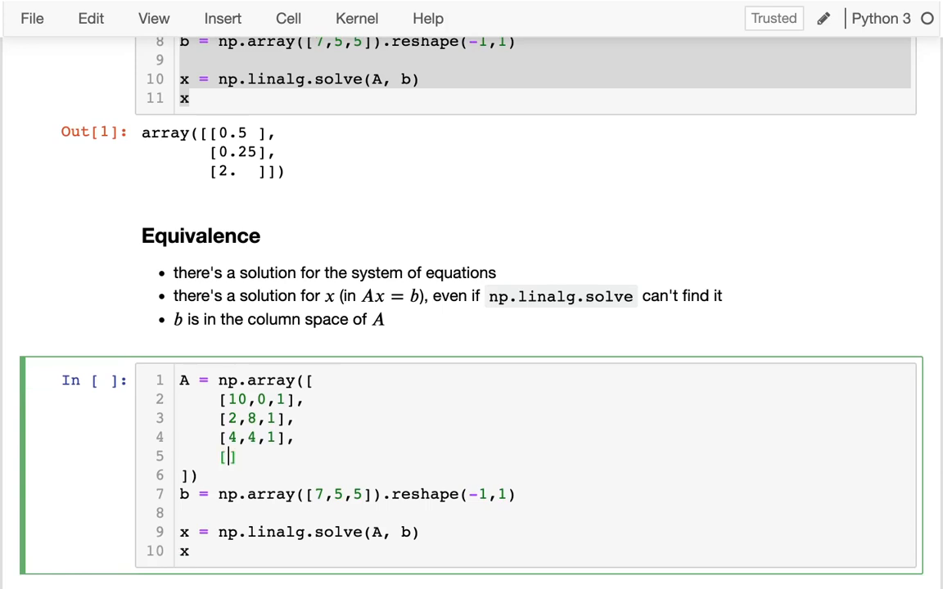
text(10,)
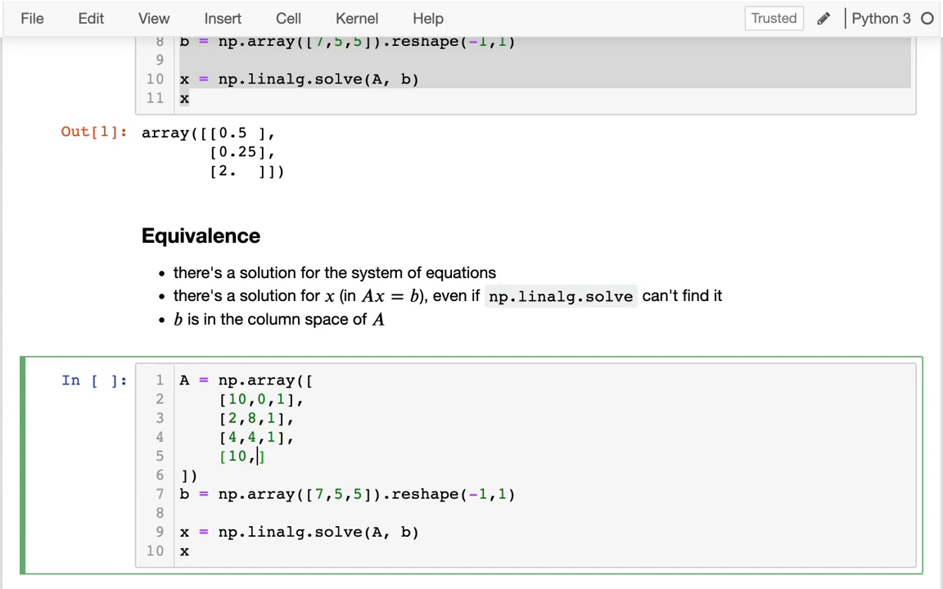
text(4)
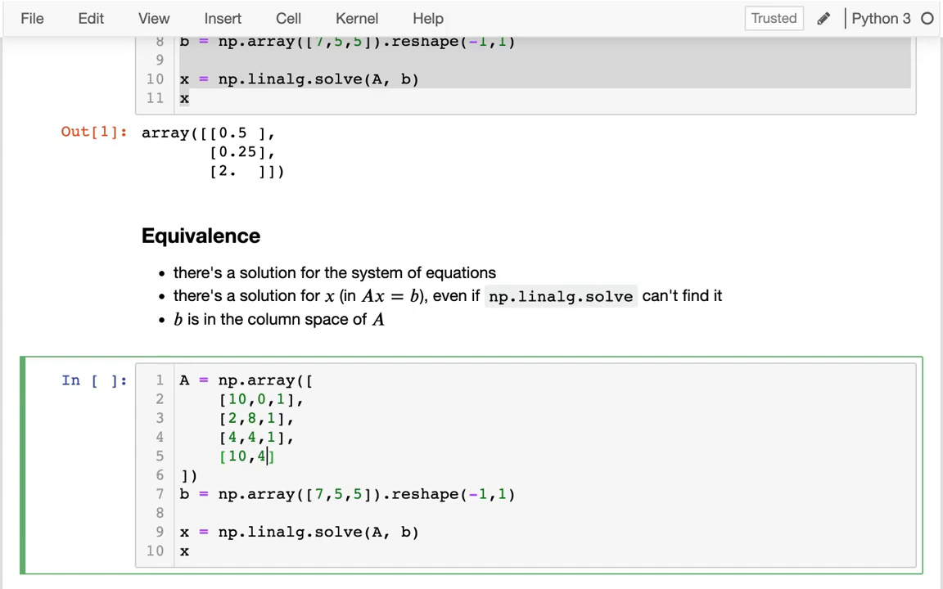
text(1)
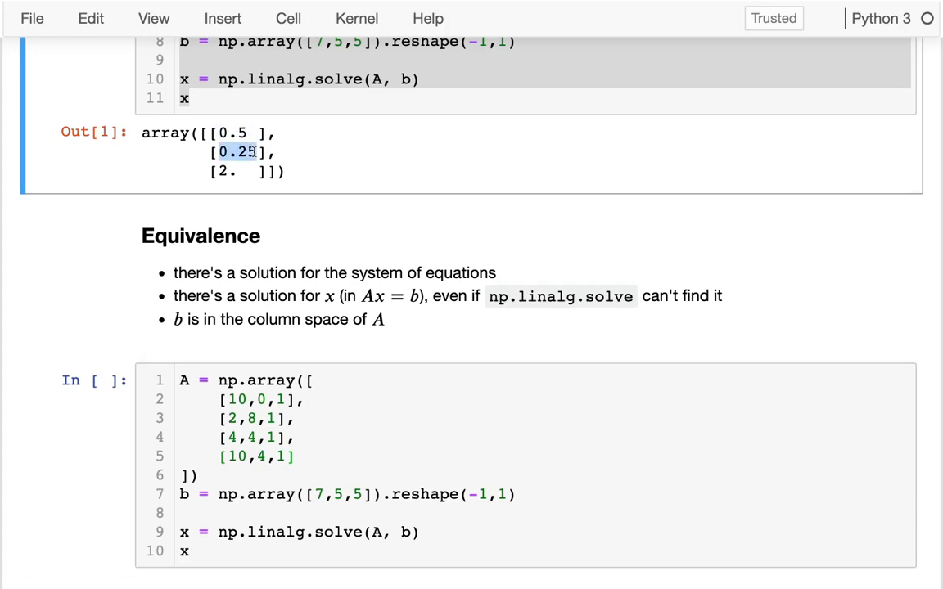
text(2)
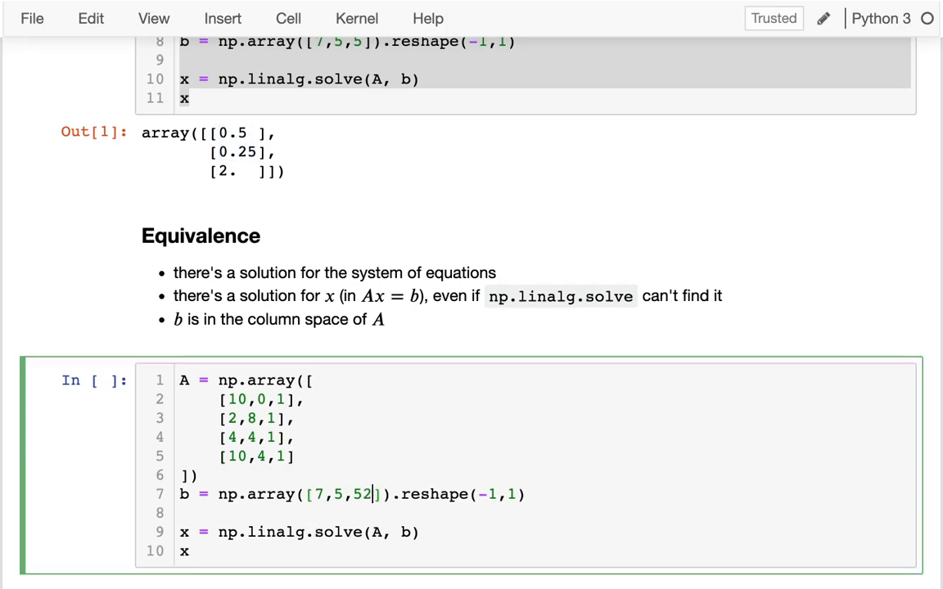
key(BackSpace)
text(,8)
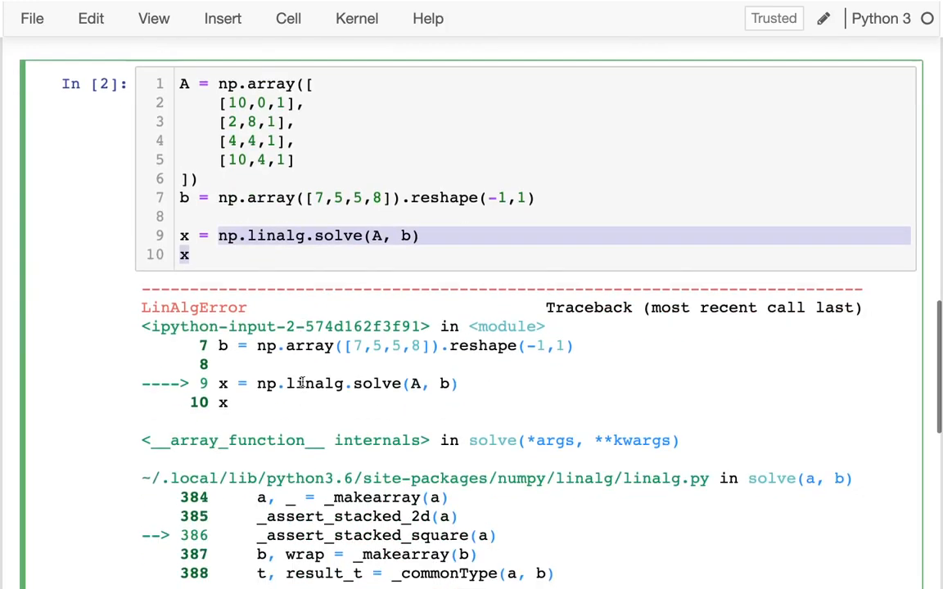
- Scroll through the LinAlgError traceback and place the cursor on the solve line
scroll(down, 3)
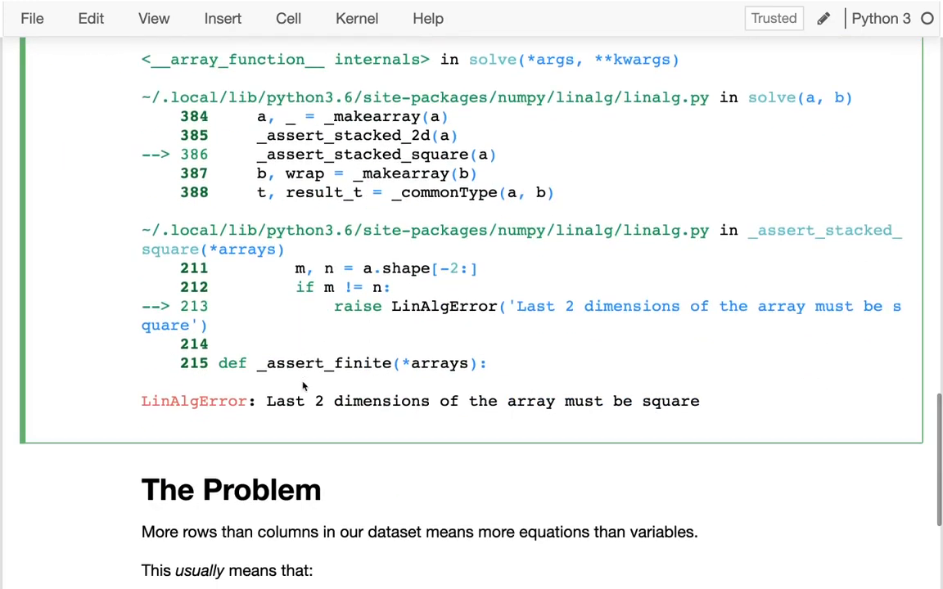
drag(266, 401, 703, 401)
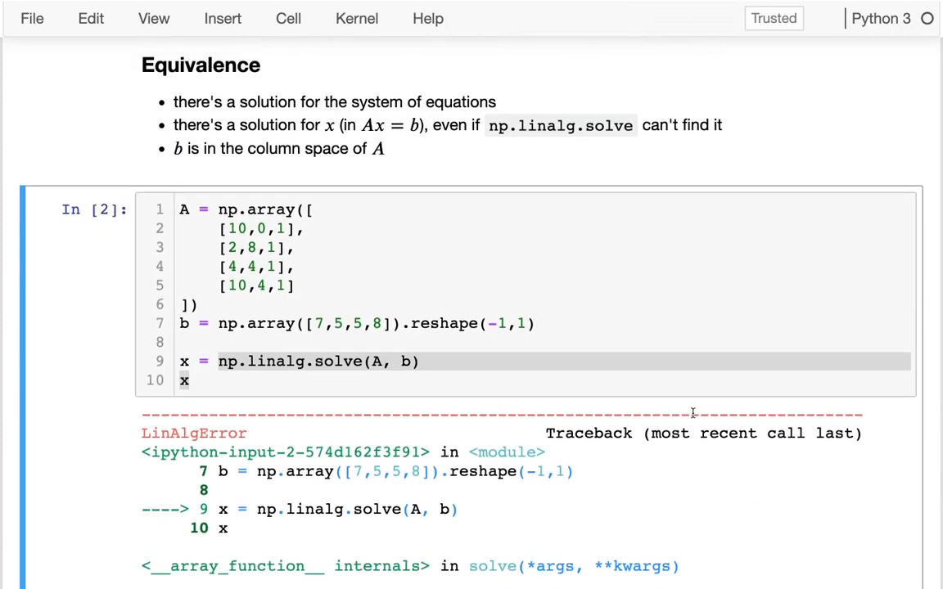
click(194, 380)
text(A.dot(array([[0.5 ],[0.25],[2.  ]]))
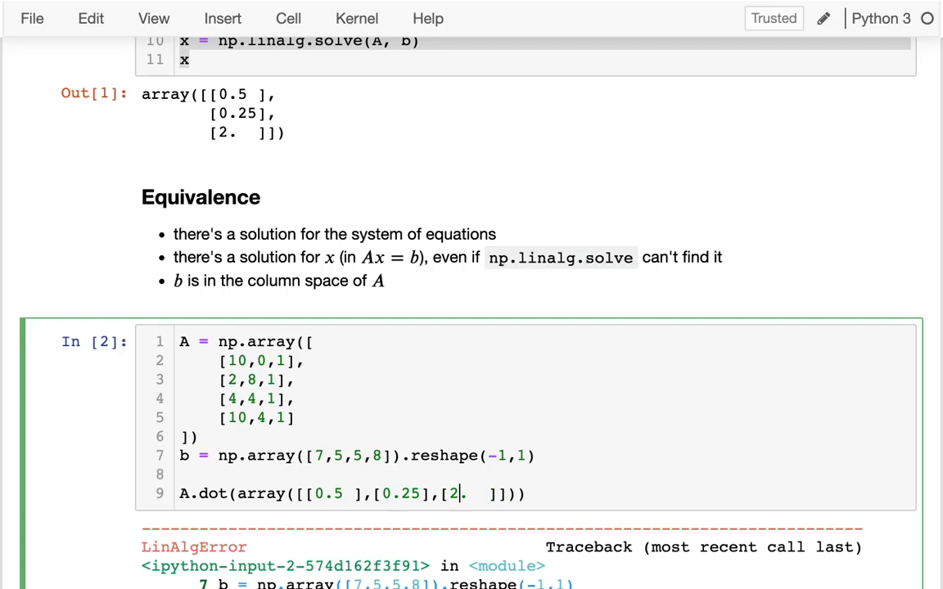
- Replace the solve call with x = np.array([[0.5],[0.25],[2]]) and A.dot(x)
key(Backspace)
text(np.)
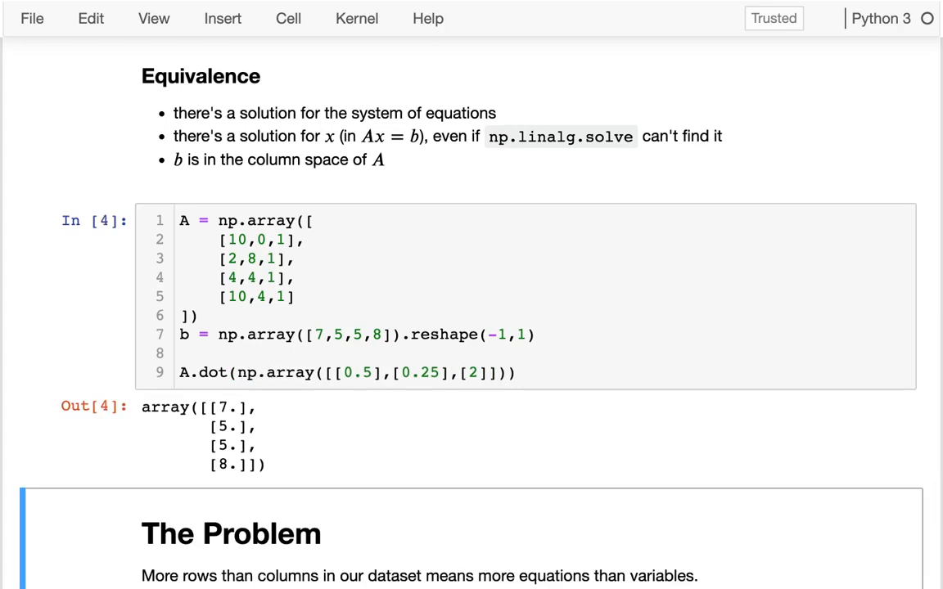
scroll(down, 3)
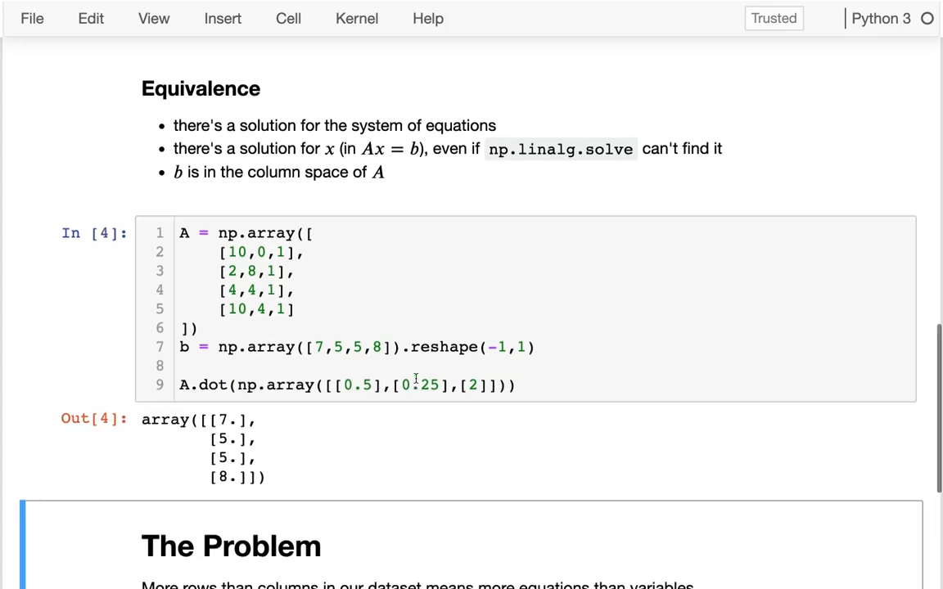
scroll(down, 3)
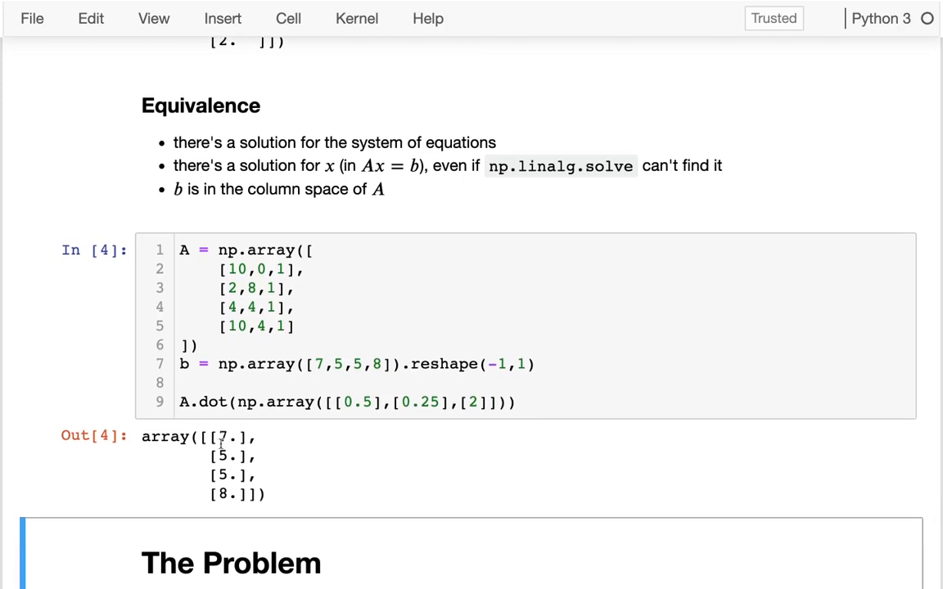
click(314, 364)
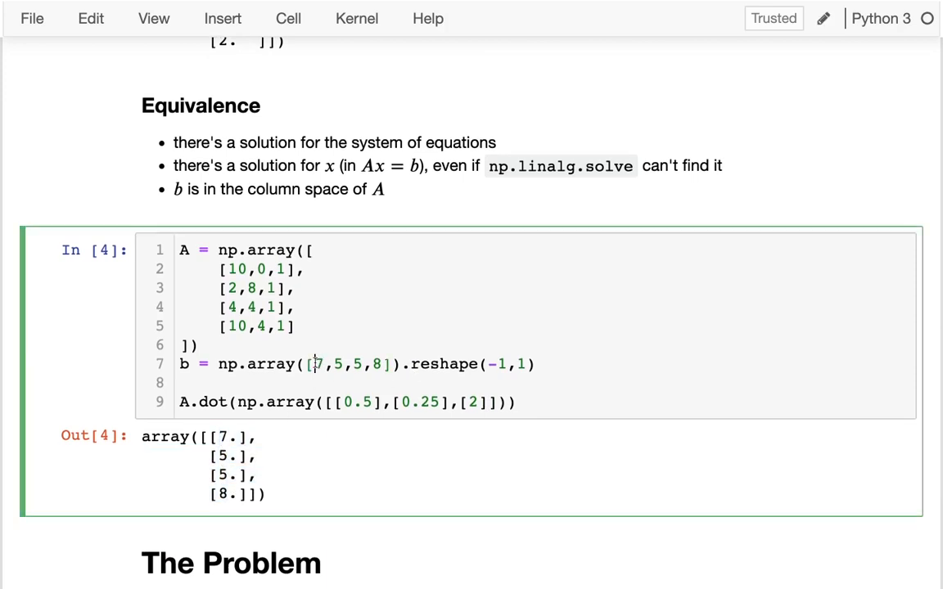
drag(315, 364, 390, 364)
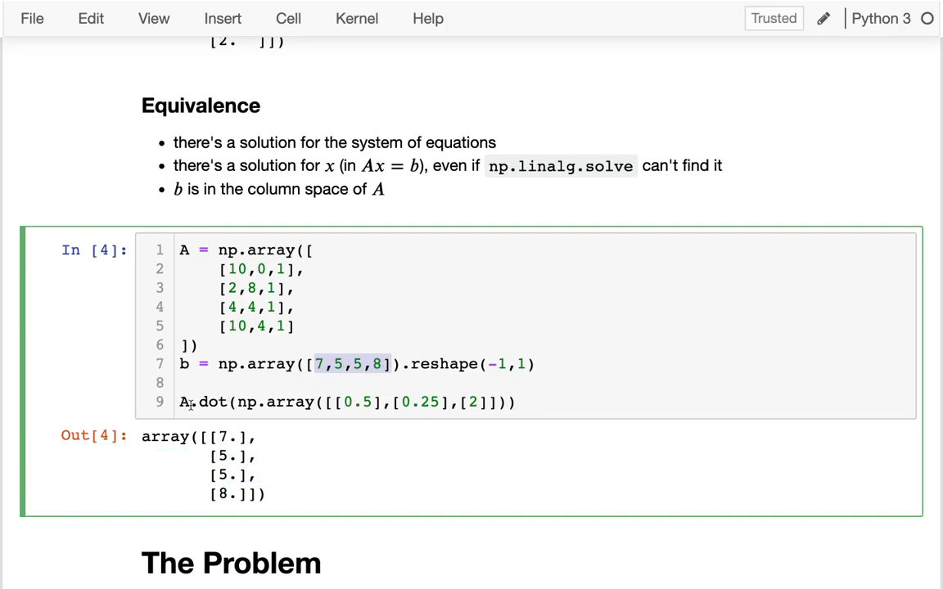
text(x =)
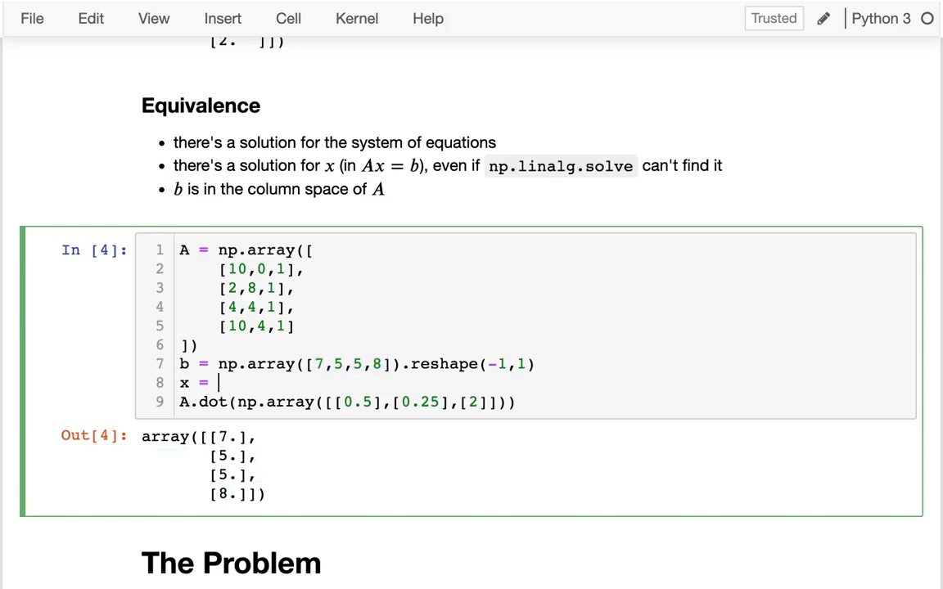
drag(239, 401, 512, 401)
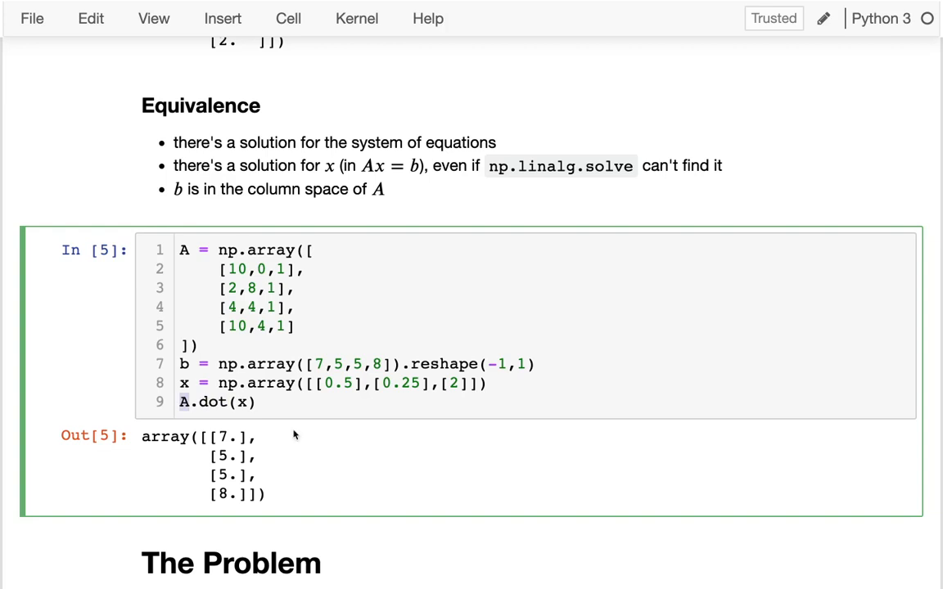
mouse_move(235, 436)
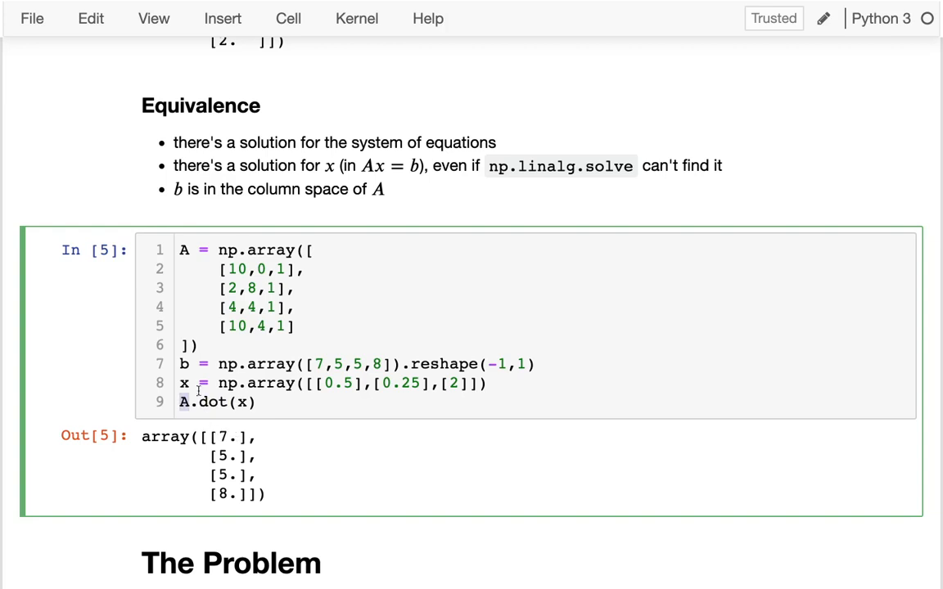
drag(212, 437, 258, 495)
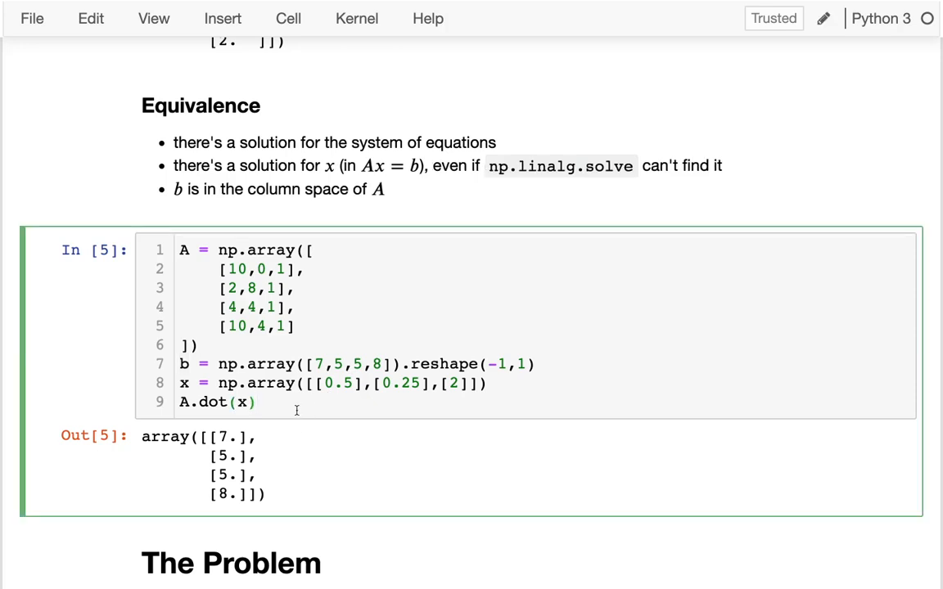
scroll(down, 3)
text([10,4,1)
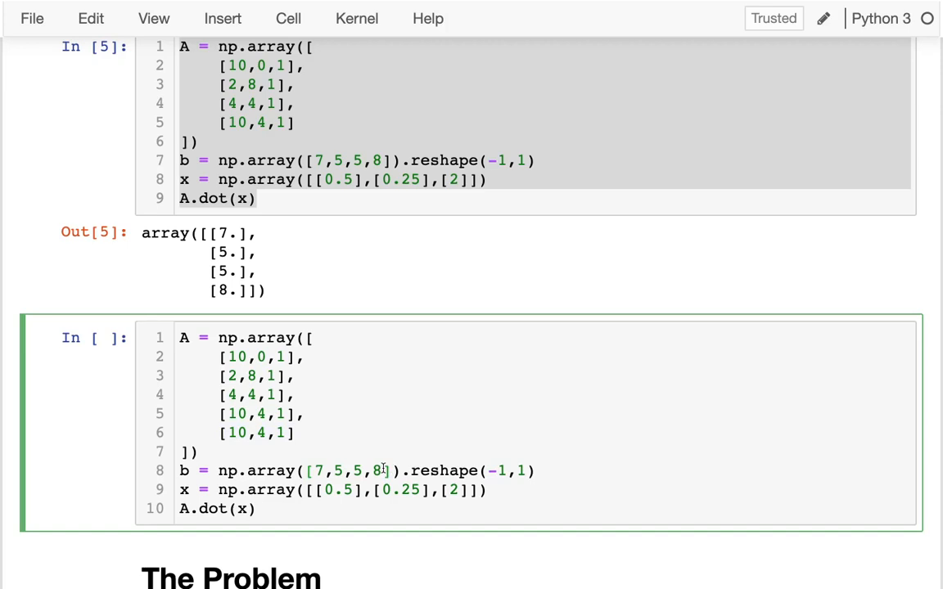
- Append the extra value 8.5 to b and run both edited cells
text(,5)
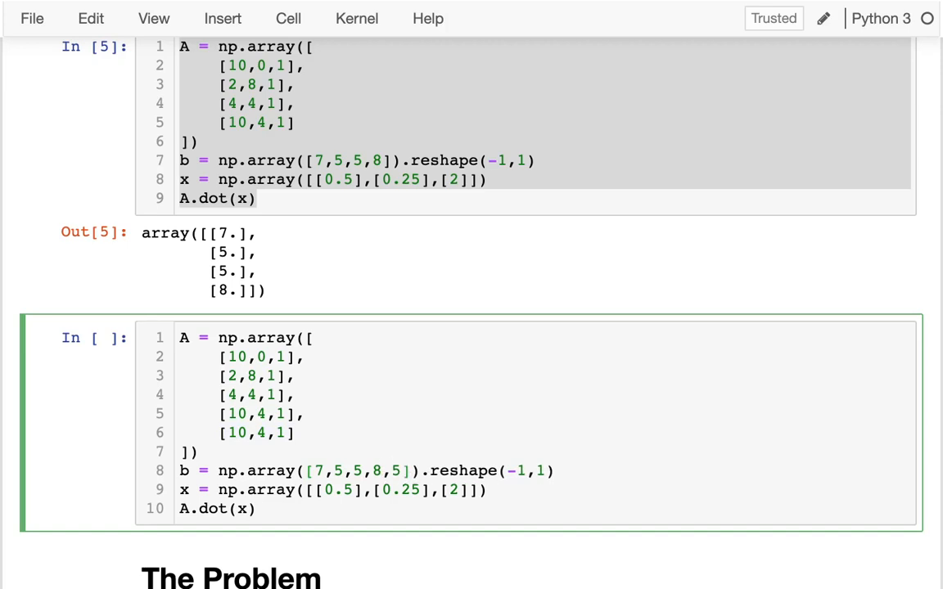
key(shift+enter)
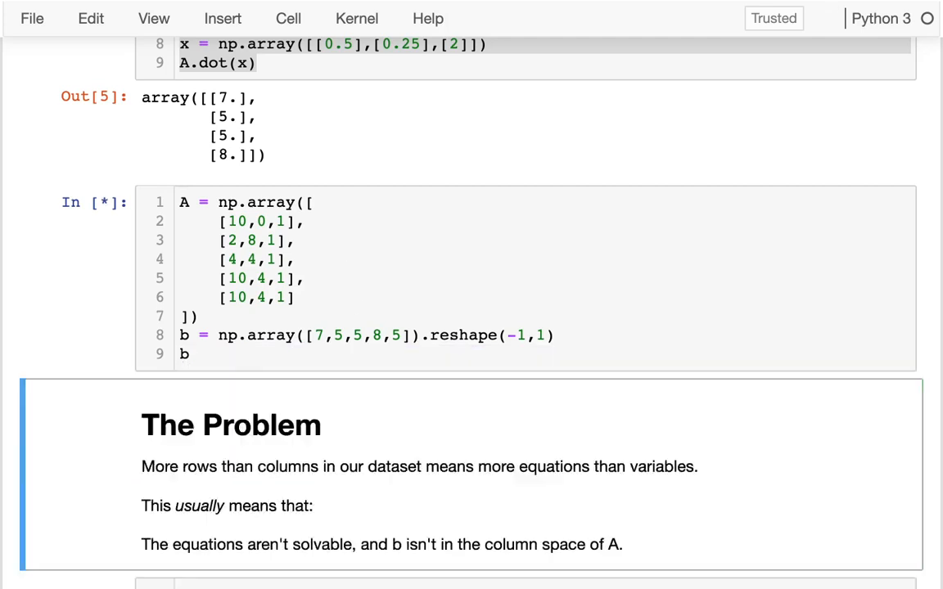
key(shift+enter)
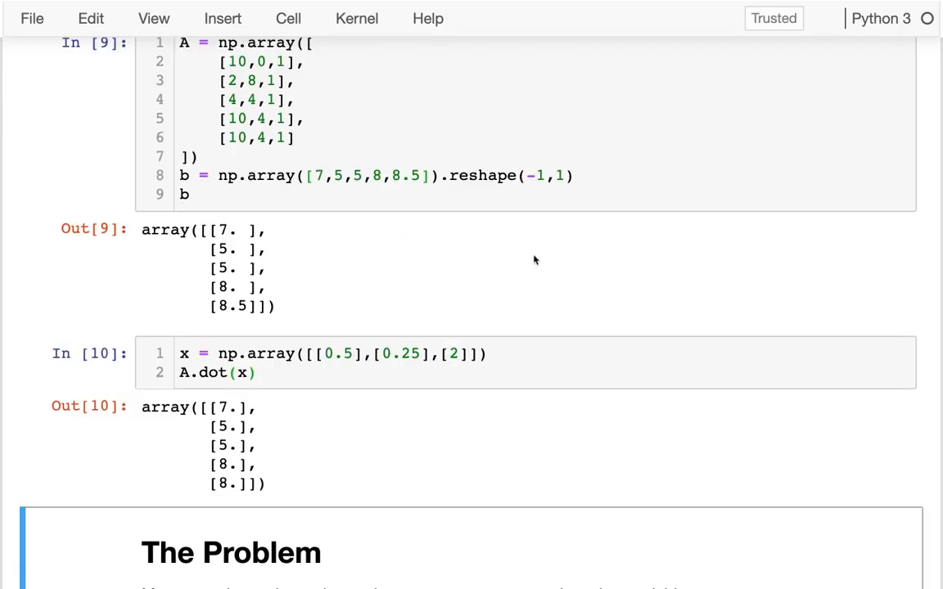
scroll(down, 3)
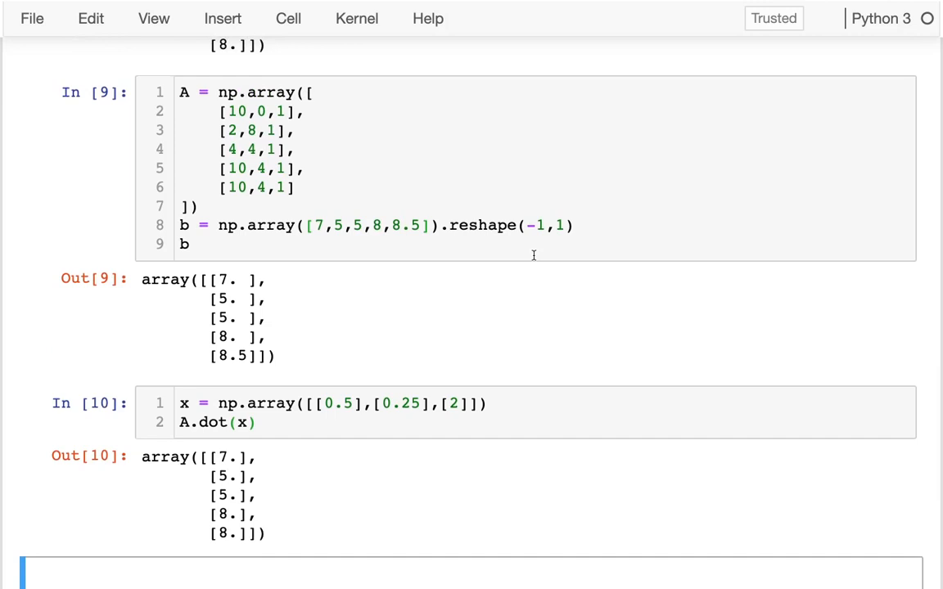
mouse_move(514, 248)
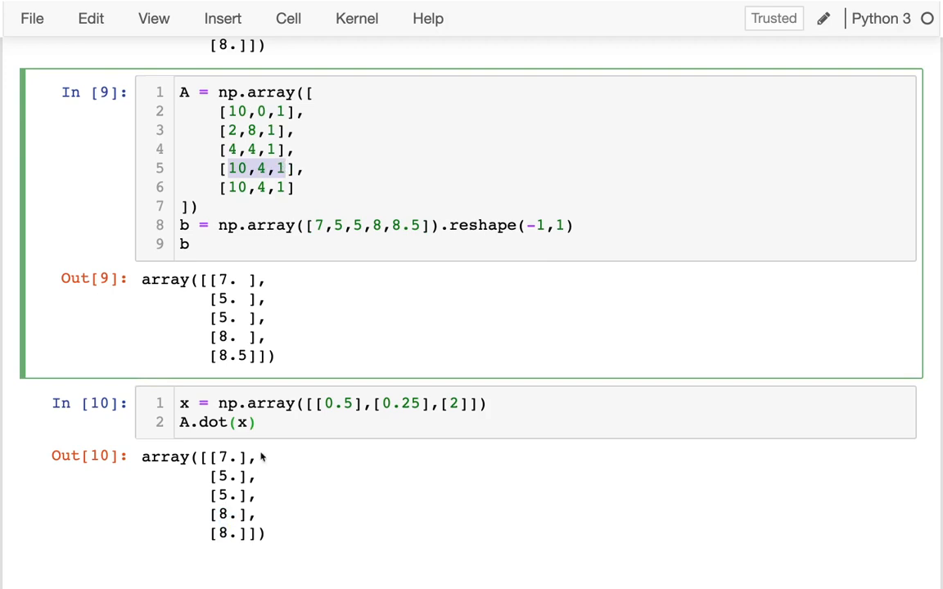
click(191, 402)
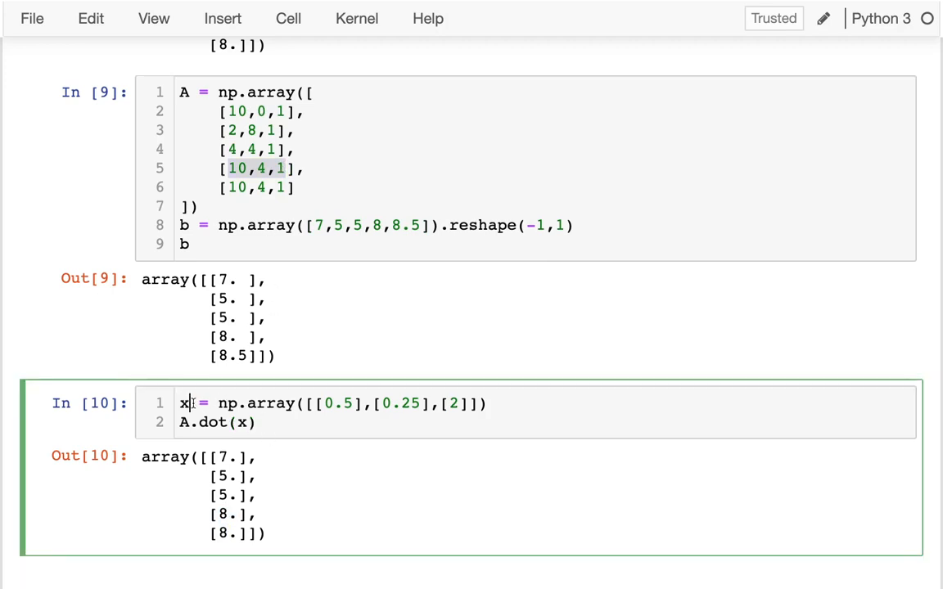
double_click(182, 403)
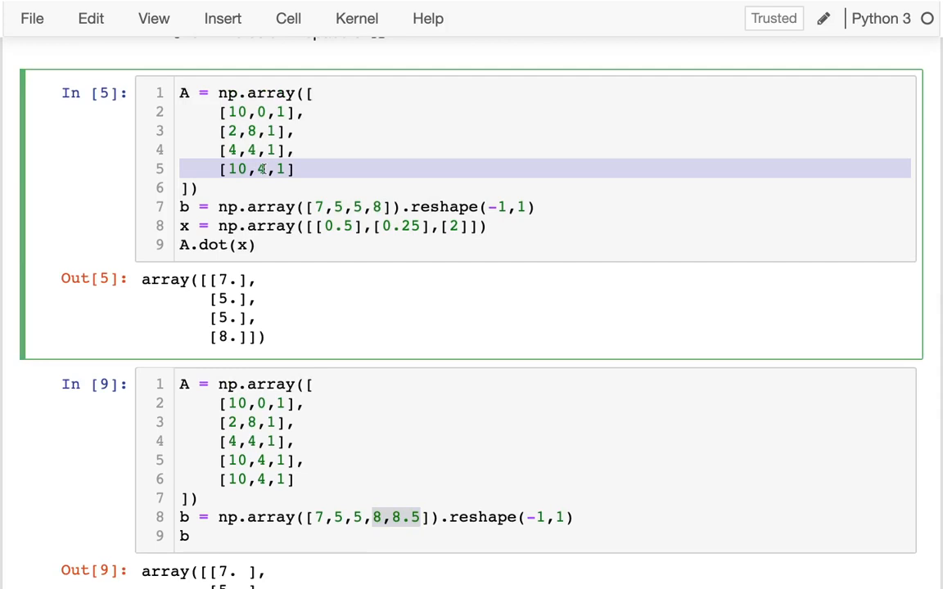
scroll(down, 3)
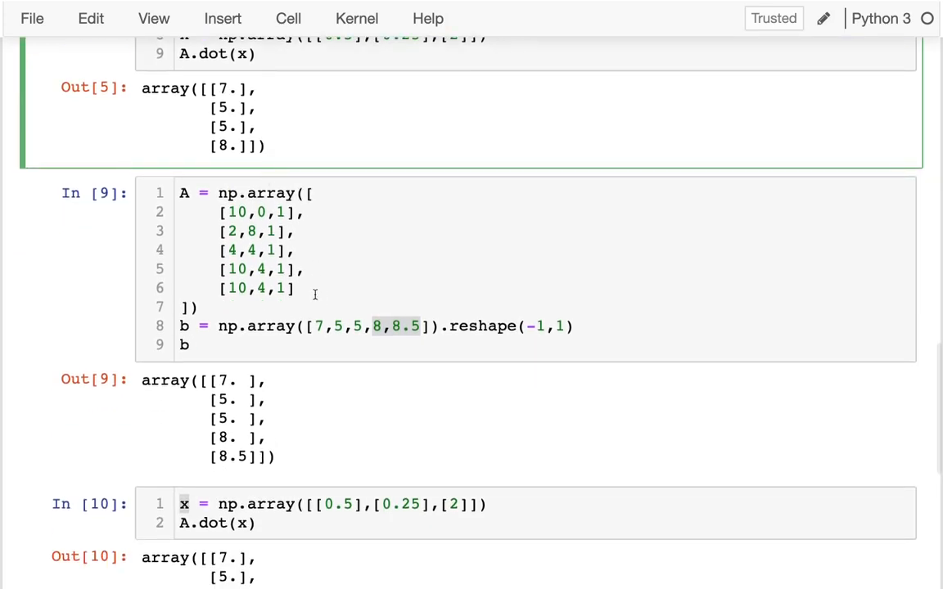
drag(300, 269, 297, 288)
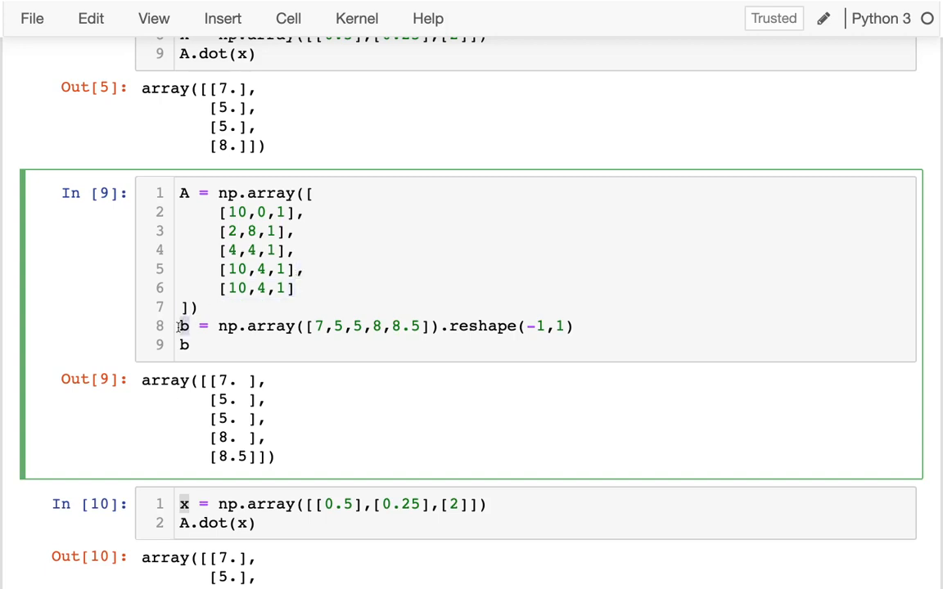
mouse_move(305, 288)
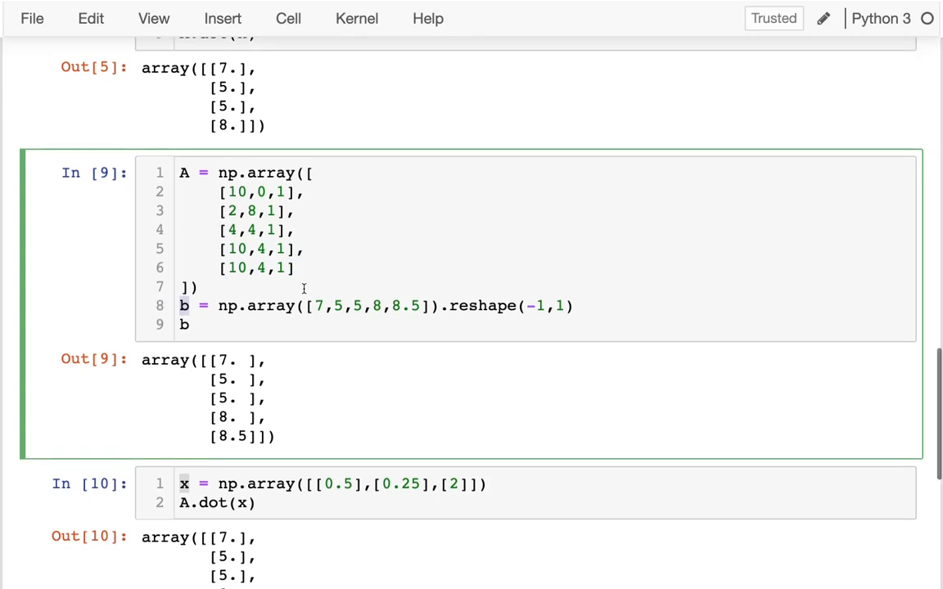
scroll(down, 3)
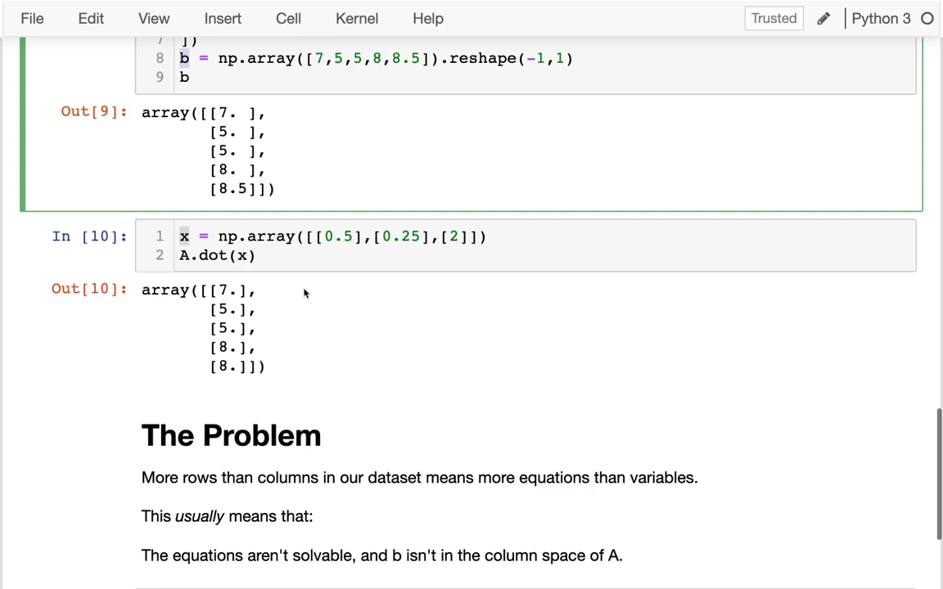
scroll(down, 3)
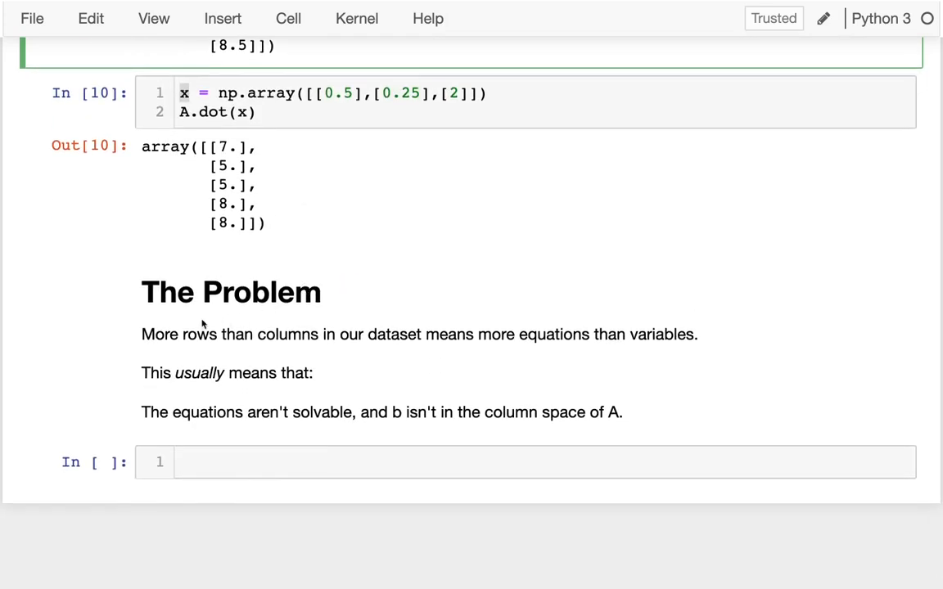
drag(163, 333, 438, 333)
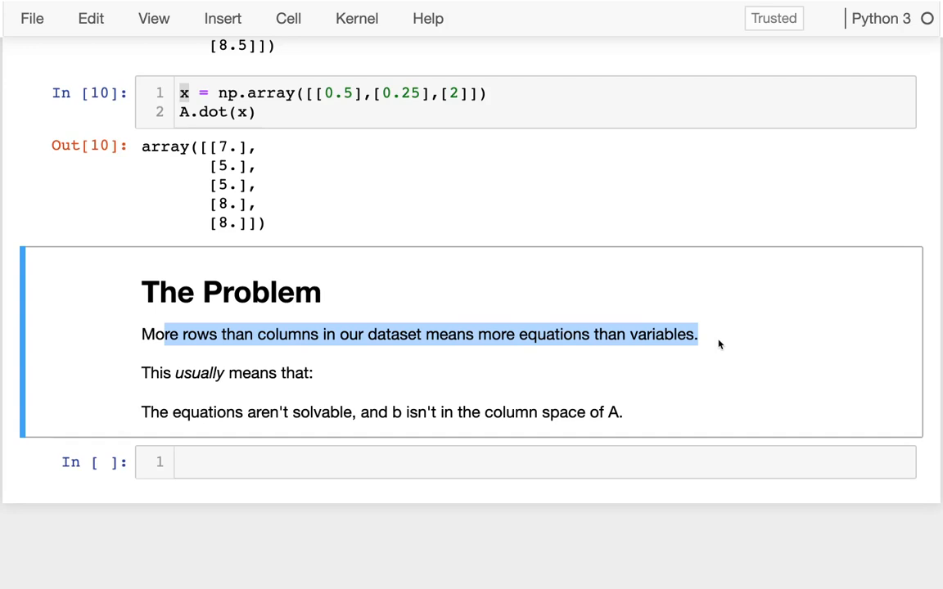
mouse_move(696, 359)
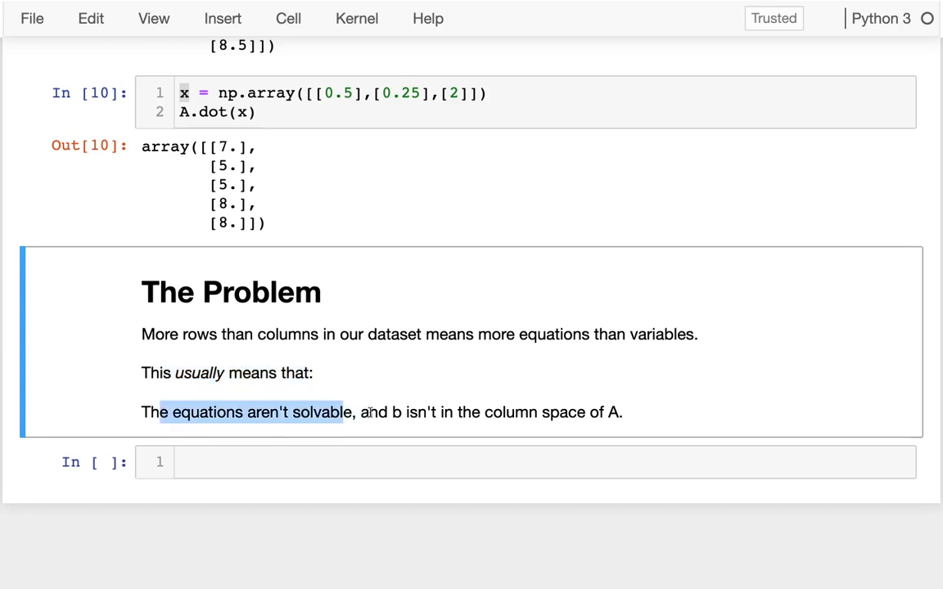
drag(391, 412, 622, 412)
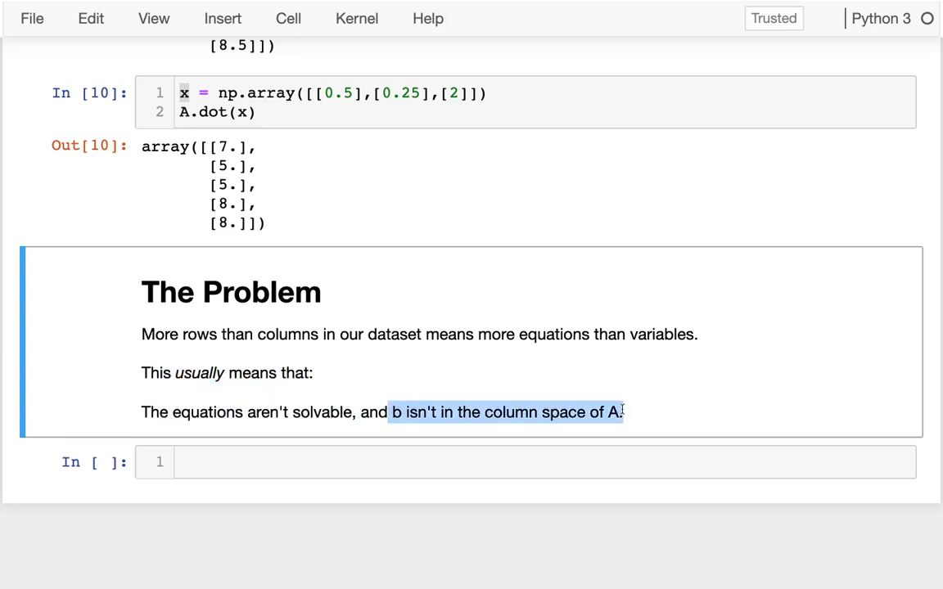
scroll(down, 3)
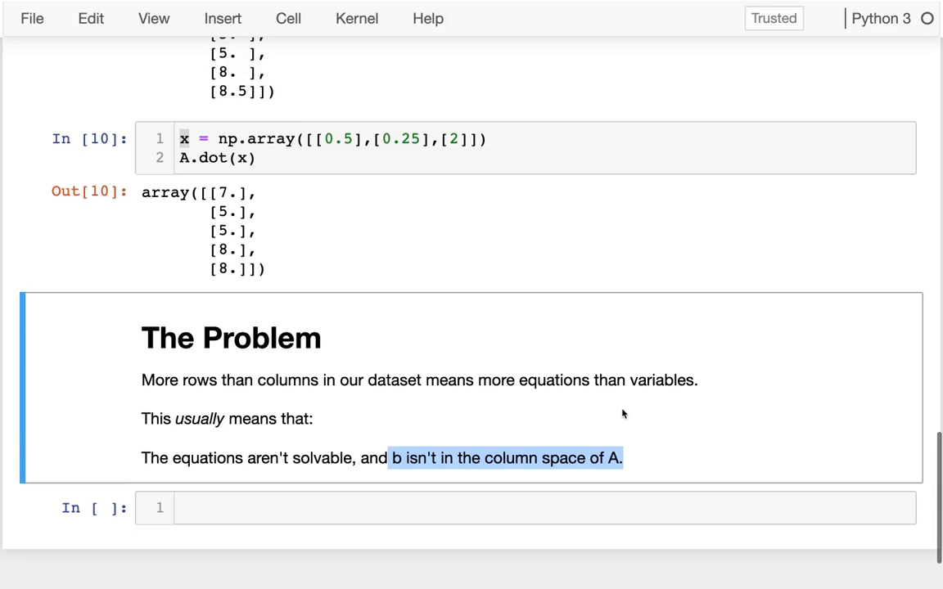
scroll(down, 3)
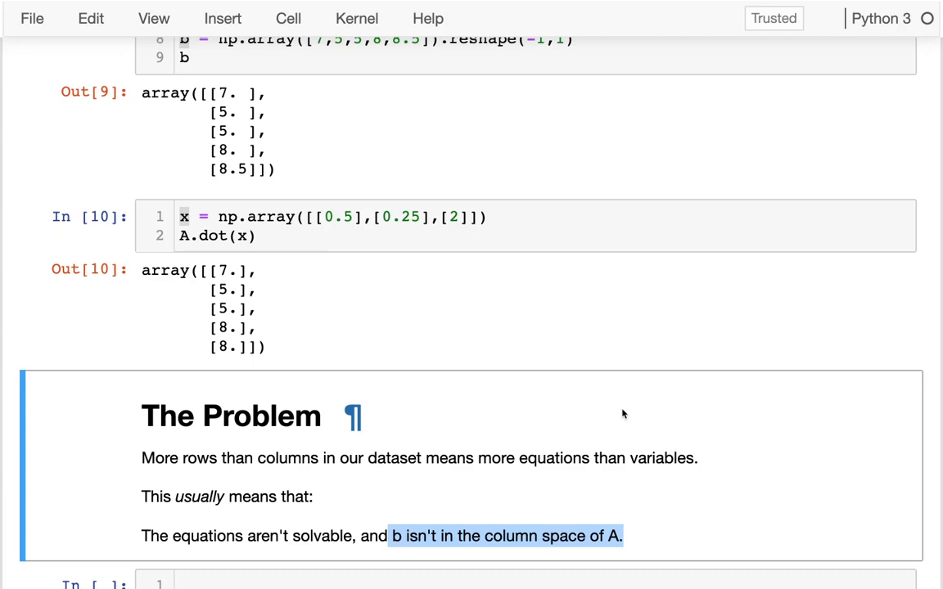
key(ctrl+s)
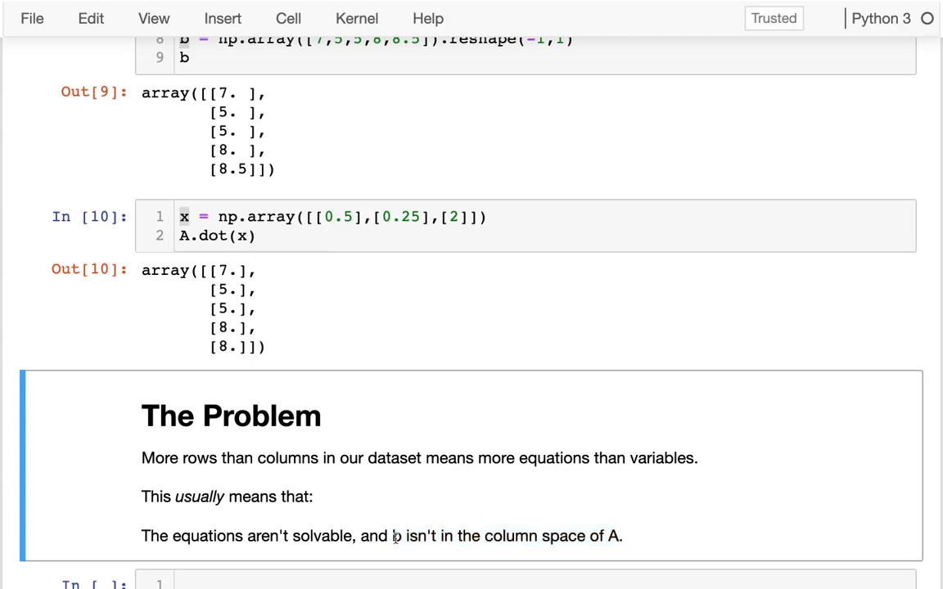
mouse_move(394, 535)
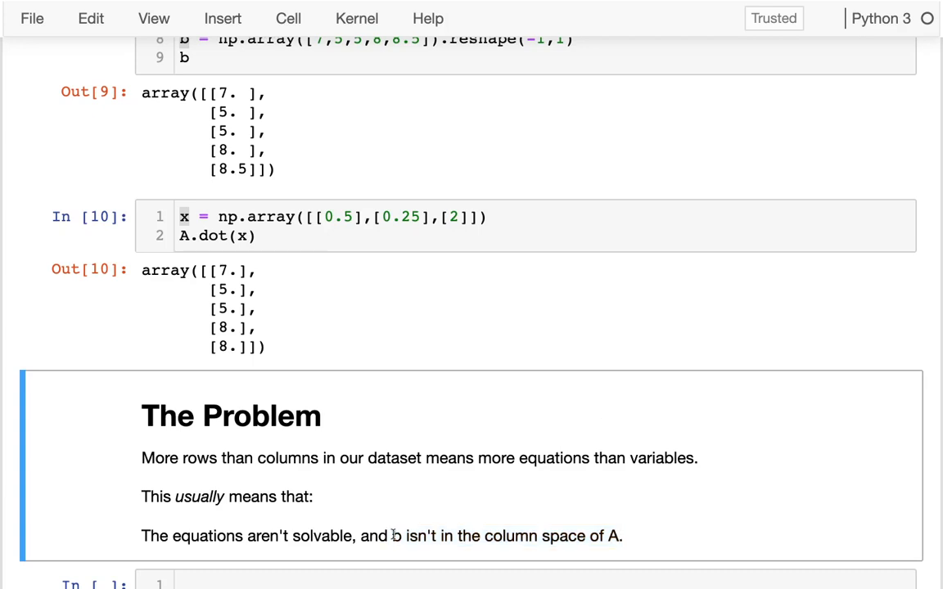
drag(393, 536, 620, 536)
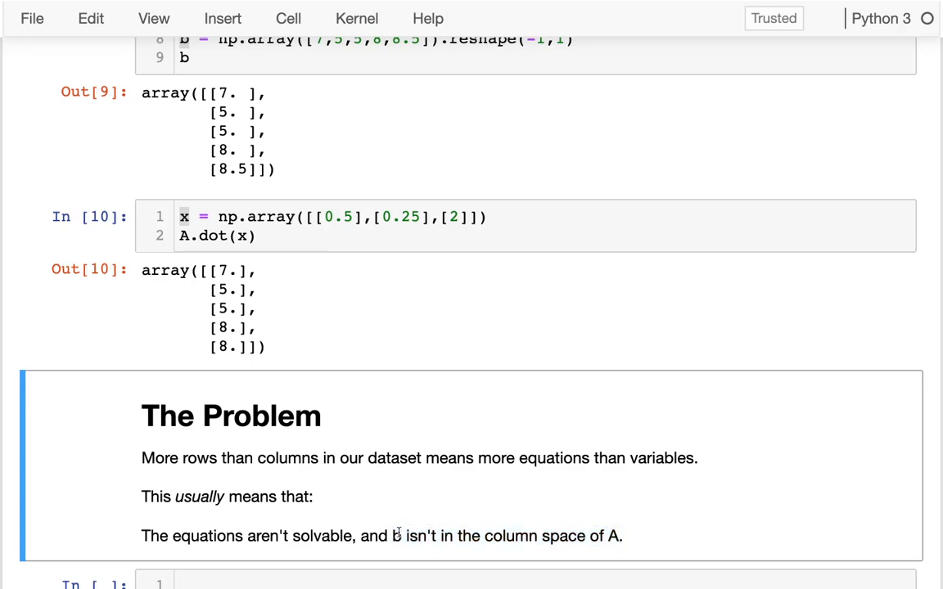
double_click(395, 535)
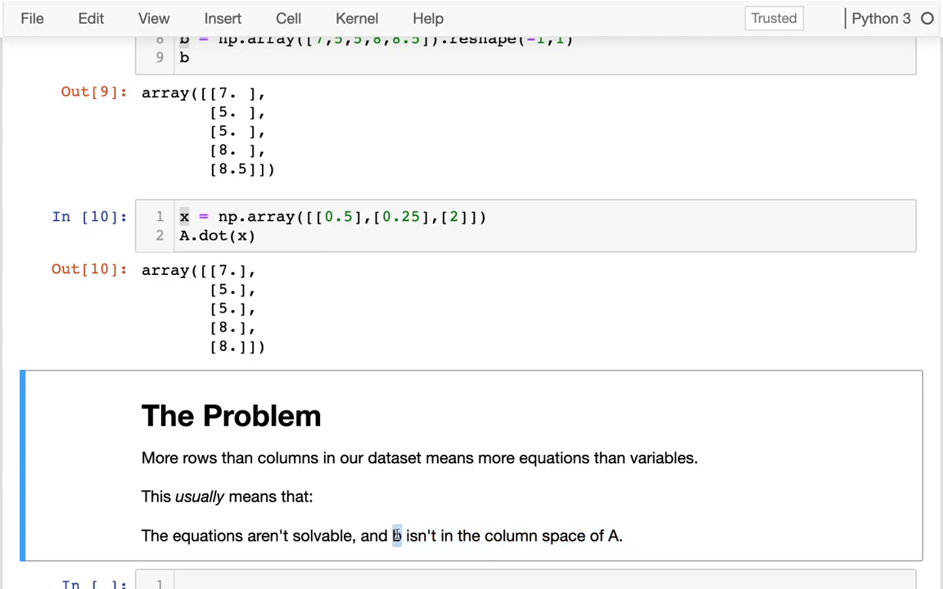